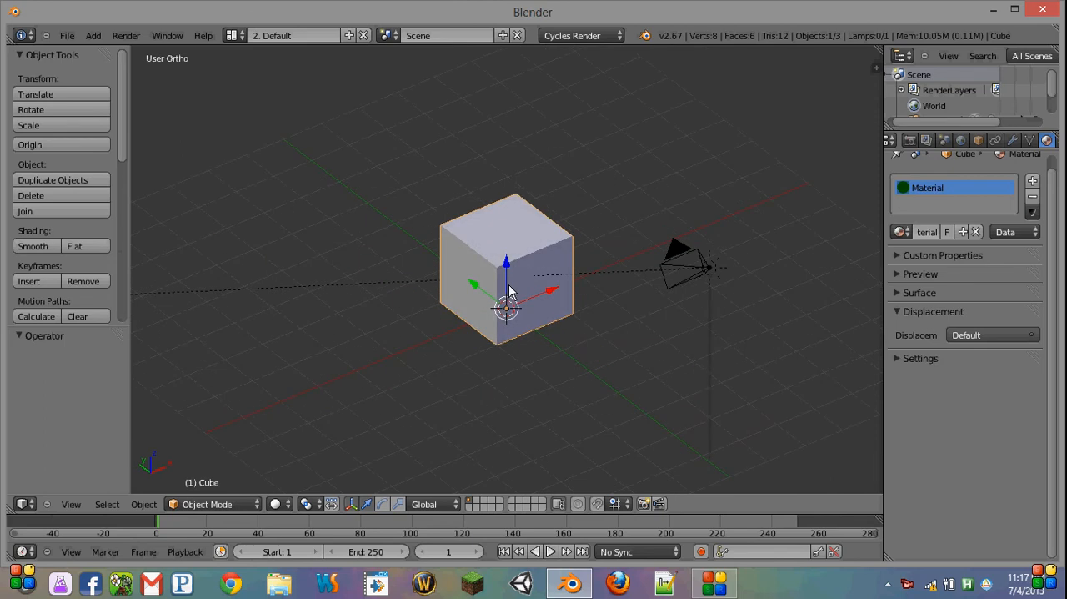
{"action": "mouse_move", "coordinate": [532, 282]}
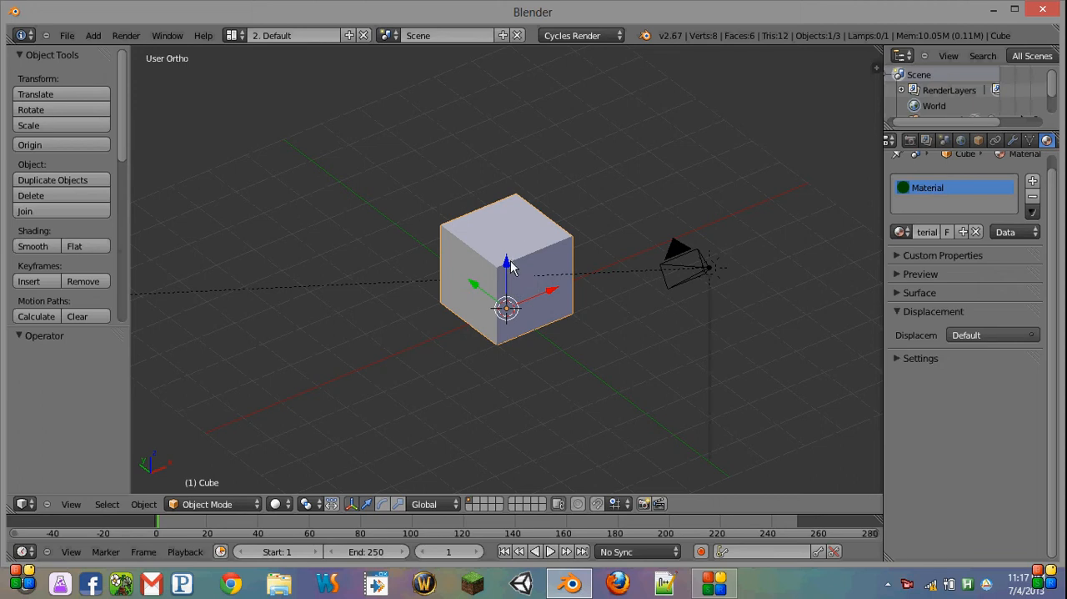
{"action": "mouse_move", "coordinate": [513, 239]}
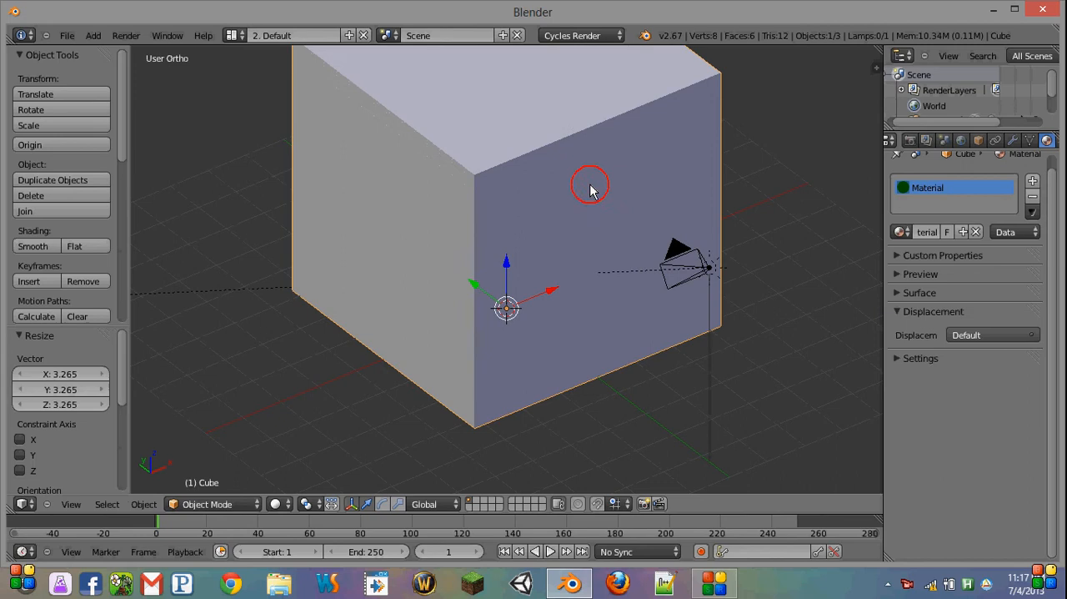
- Open the cube's top face, add Suzanne raised 1.265 on Z, and preview rendered
{"action": "key", "text": "Tab"}
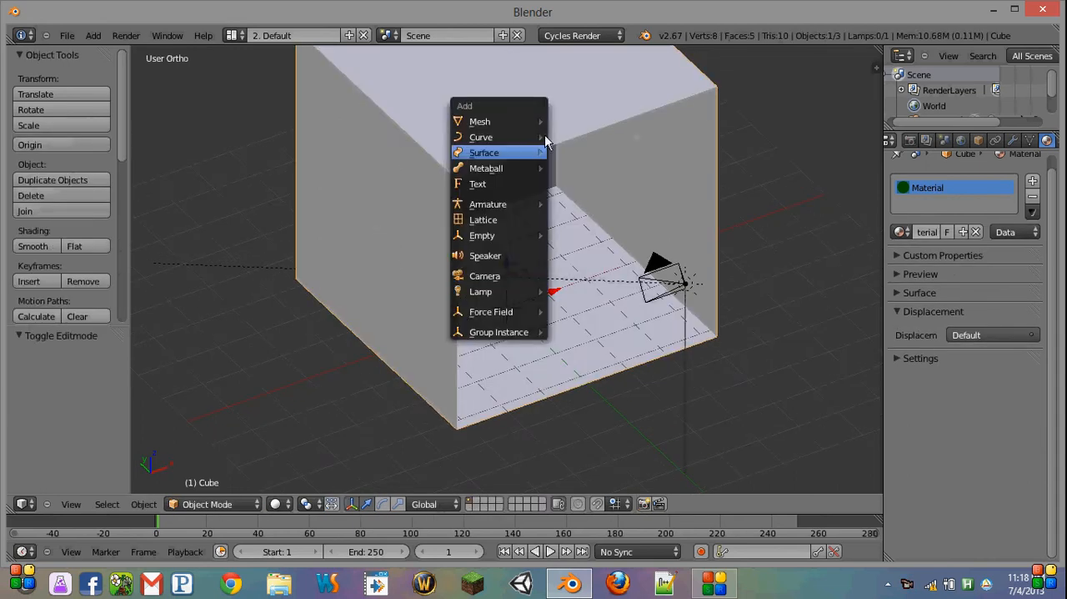
{"action": "mouse_move", "coordinate": [479, 121]}
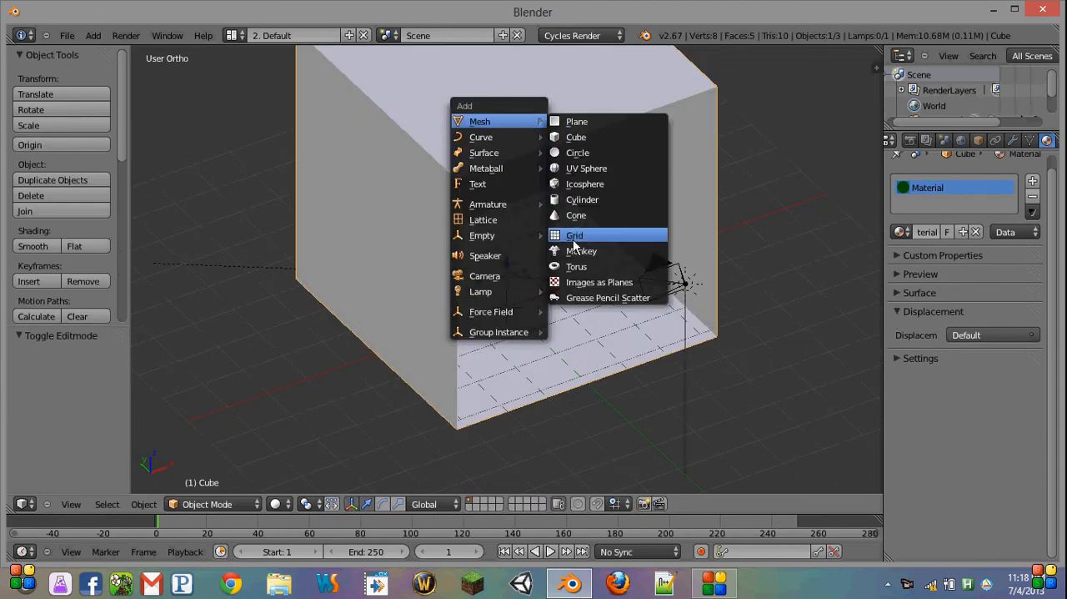
{"action": "left_click", "coordinate": [581, 250]}
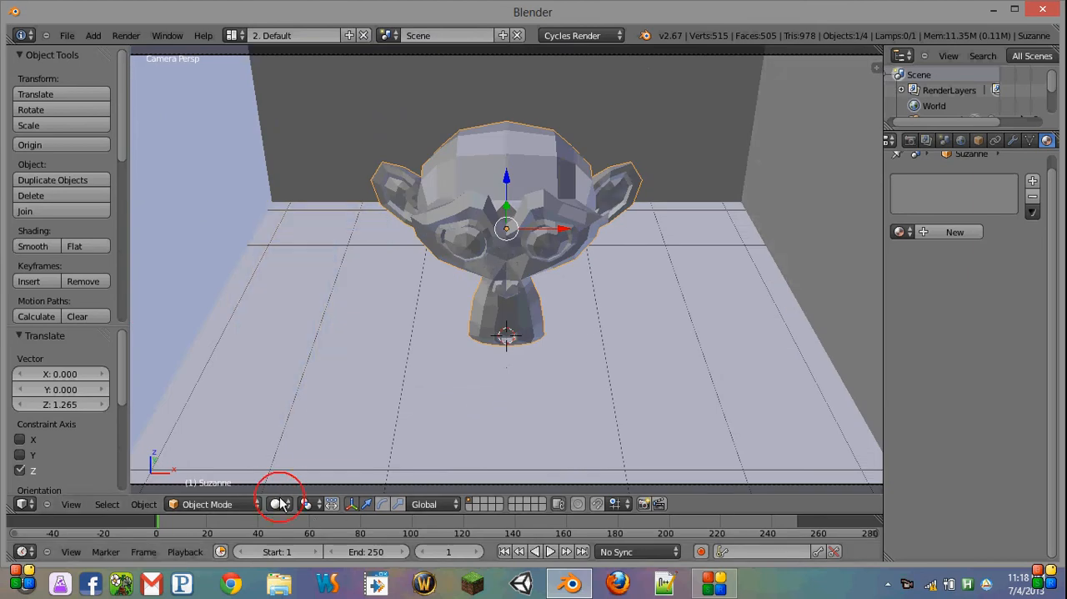
{"action": "left_click", "coordinate": [280, 503]}
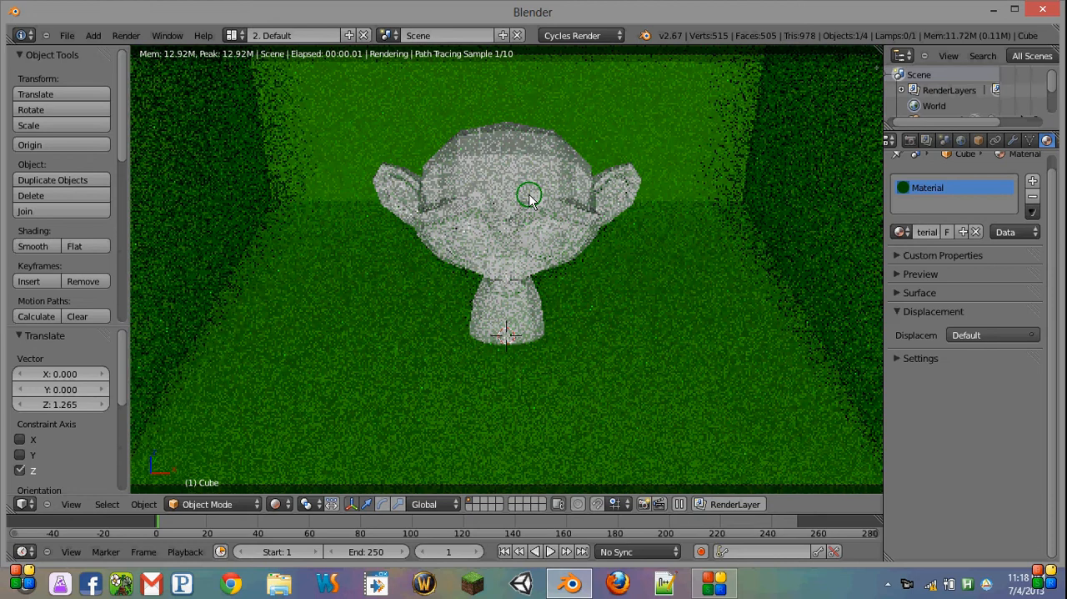
- Append the 'glass' material from monkeys.blend via File > Append
{"action": "left_click", "coordinate": [66, 35]}
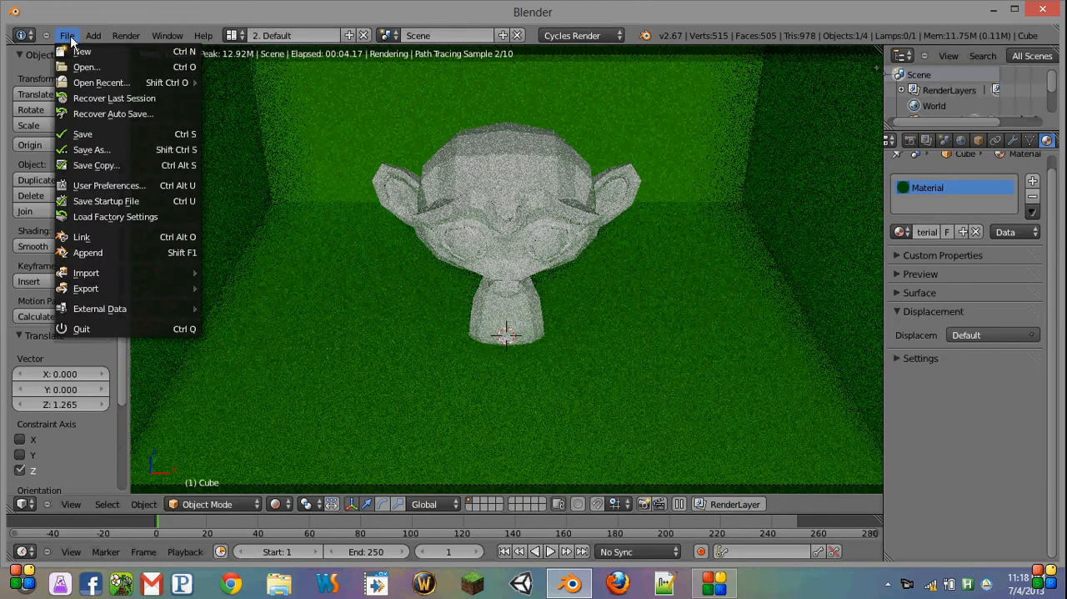
{"action": "mouse_move", "coordinate": [87, 252]}
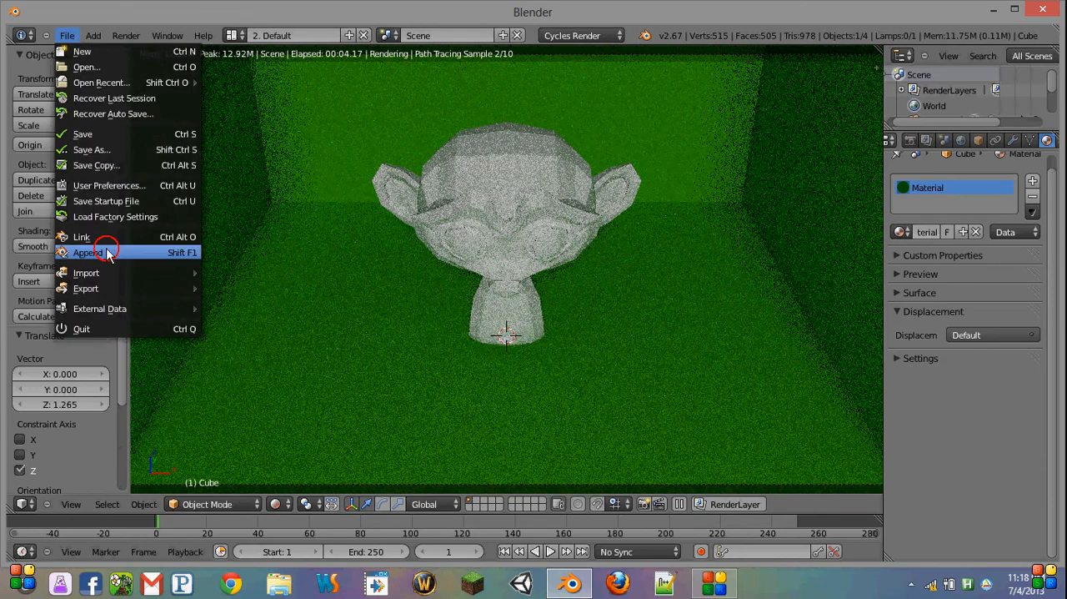
{"action": "left_click", "coordinate": [88, 252]}
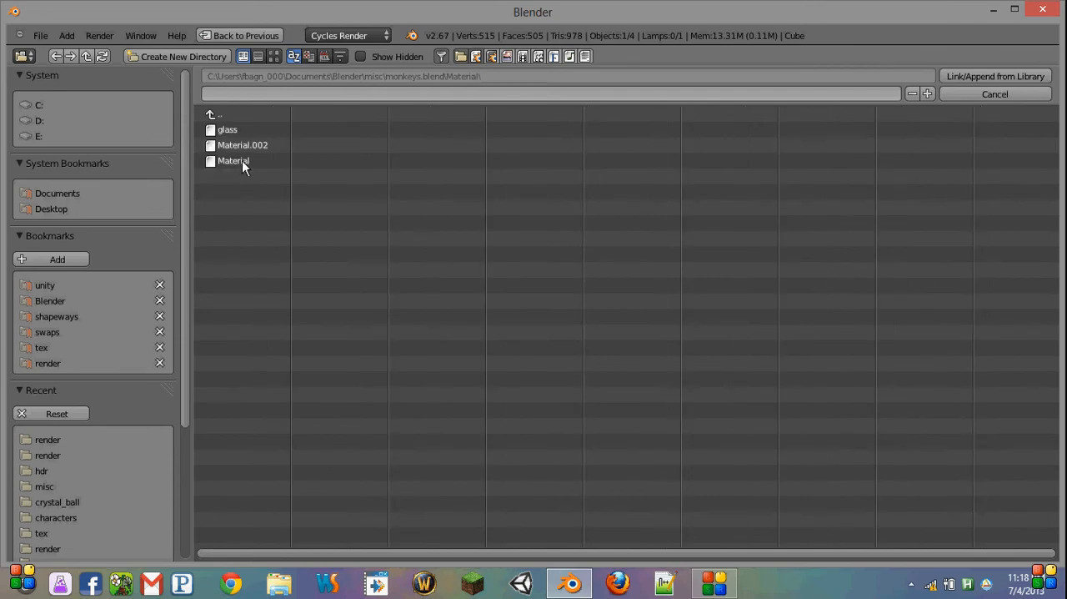
{"action": "left_click", "coordinate": [227, 129]}
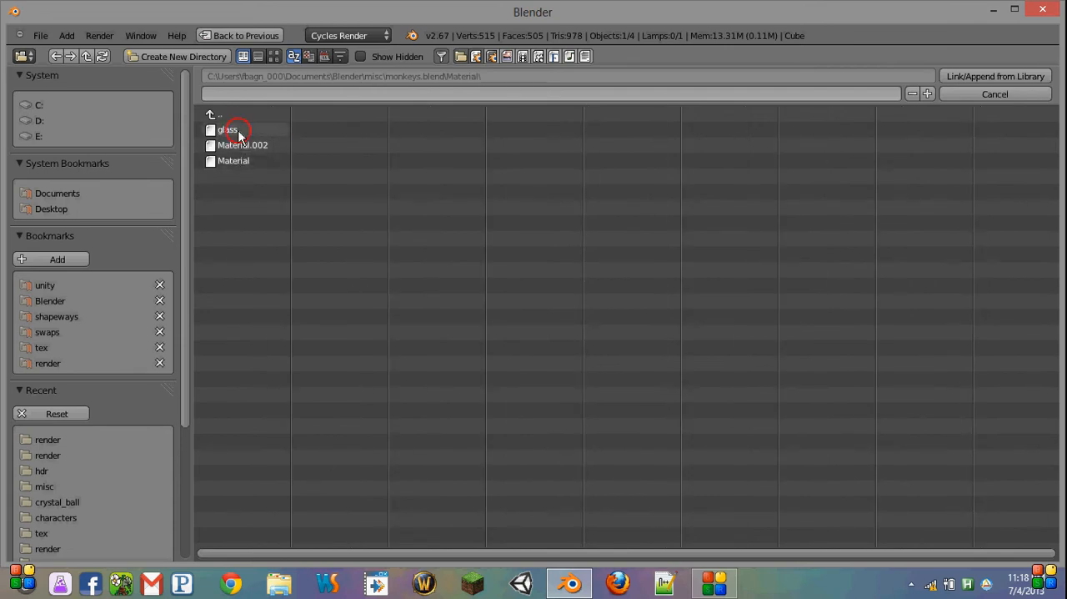
{"action": "left_click", "coordinate": [226, 129]}
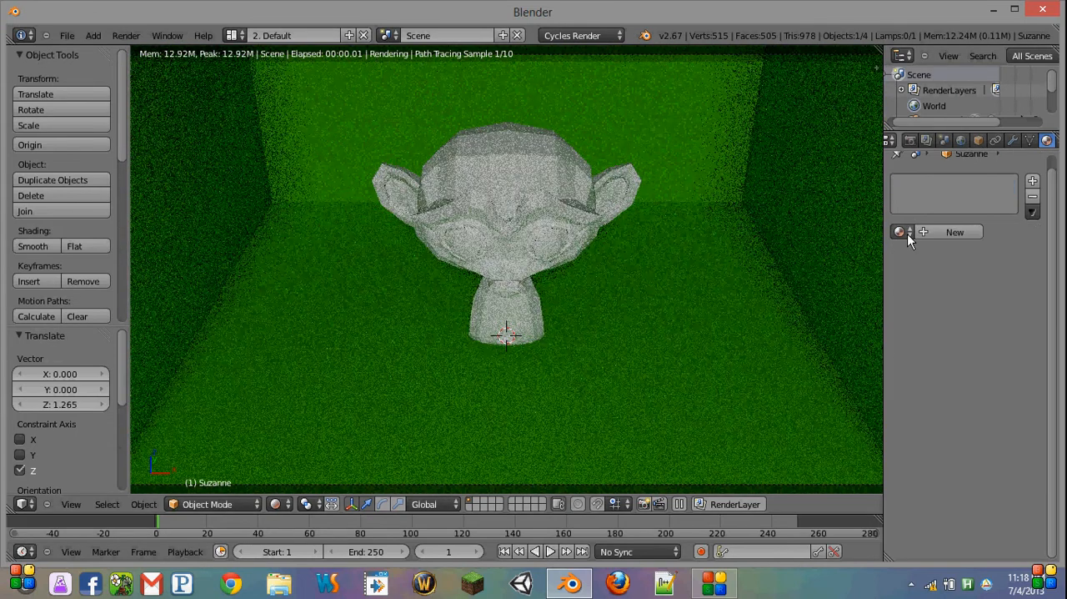
- Assign the 'glass' material to Suzanne from the material browse list
{"action": "left_click", "coordinate": [901, 231]}
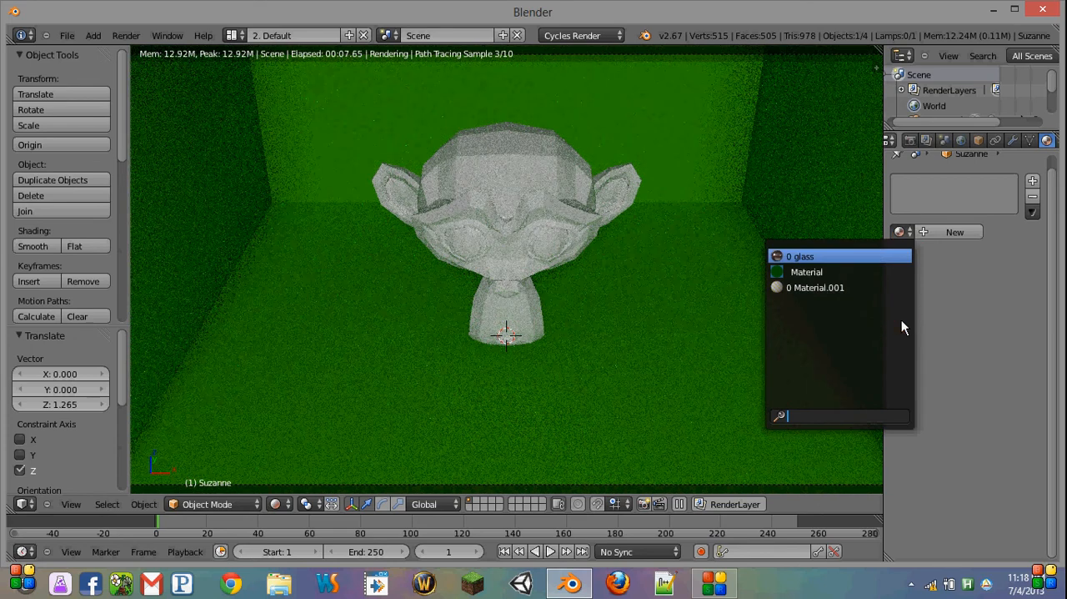
{"action": "left_click", "coordinate": [800, 256]}
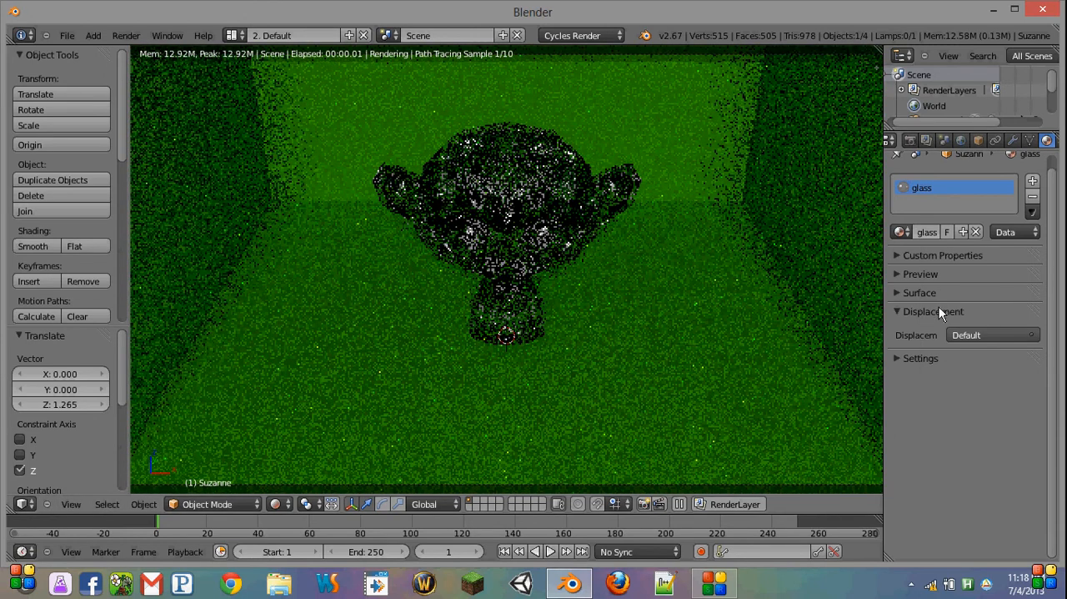
- Expand the Surface panel to show the Mix Shader of Glossy and Glass
{"action": "left_click", "coordinate": [919, 292]}
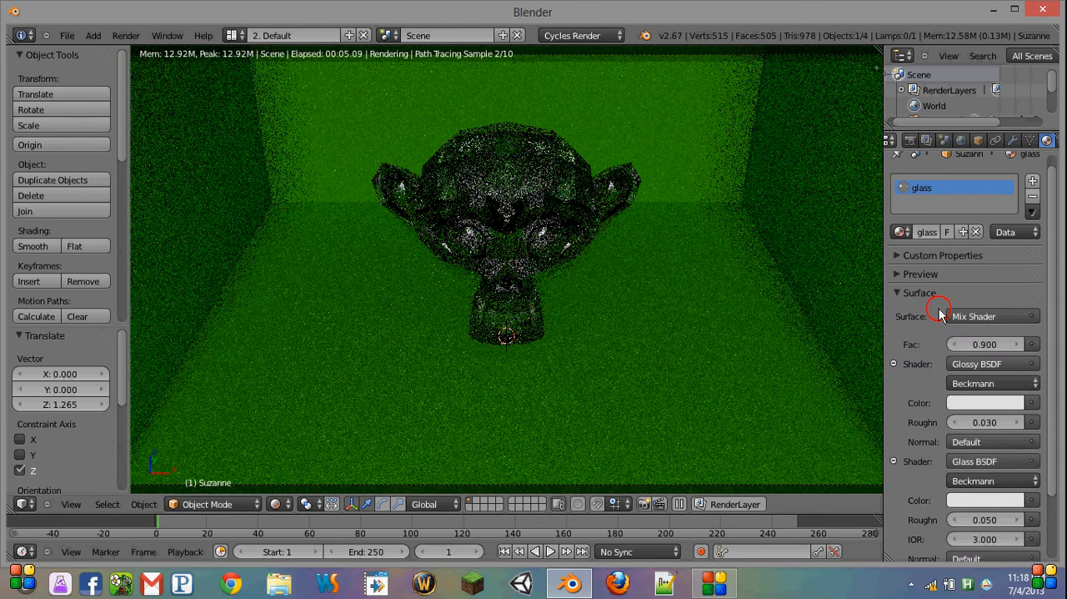
{"action": "scroll", "scroll_direction": "down", "scroll_amount": 3}
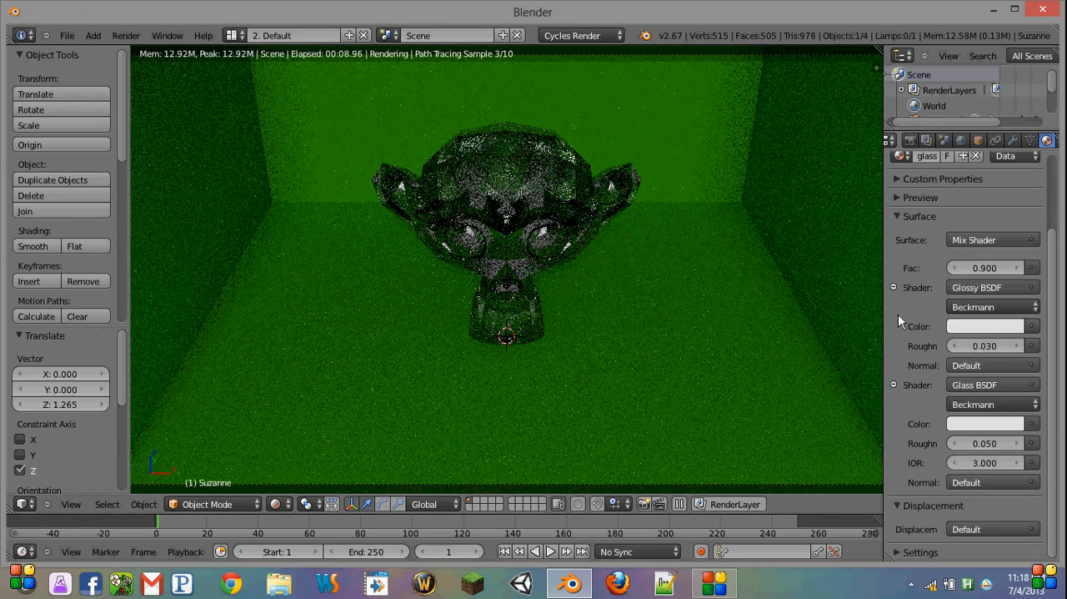
{"action": "mouse_move", "coordinate": [923, 360]}
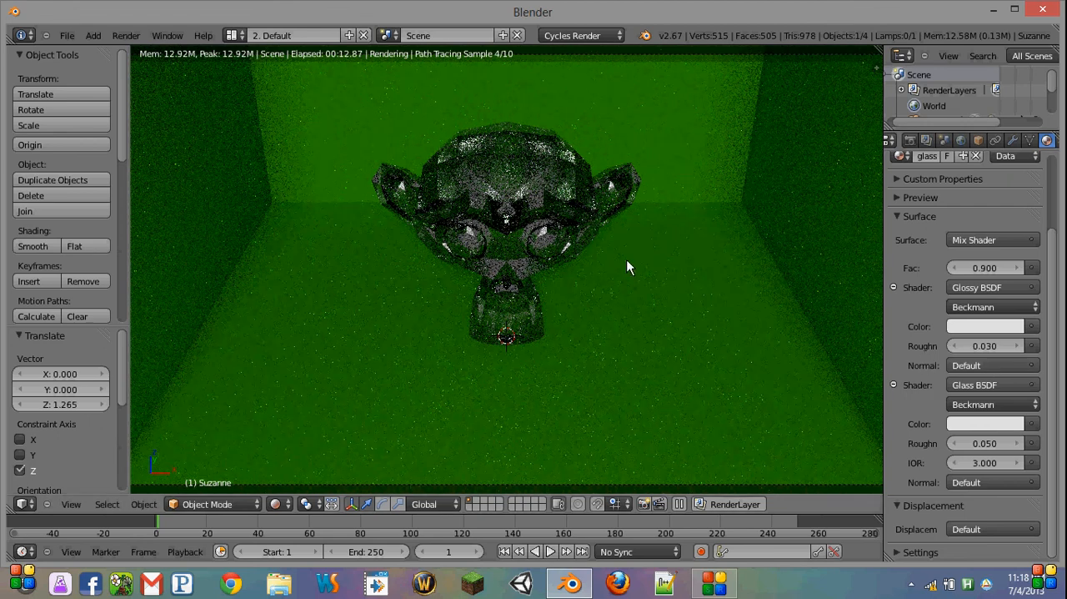
{"action": "mouse_move", "coordinate": [782, 252]}
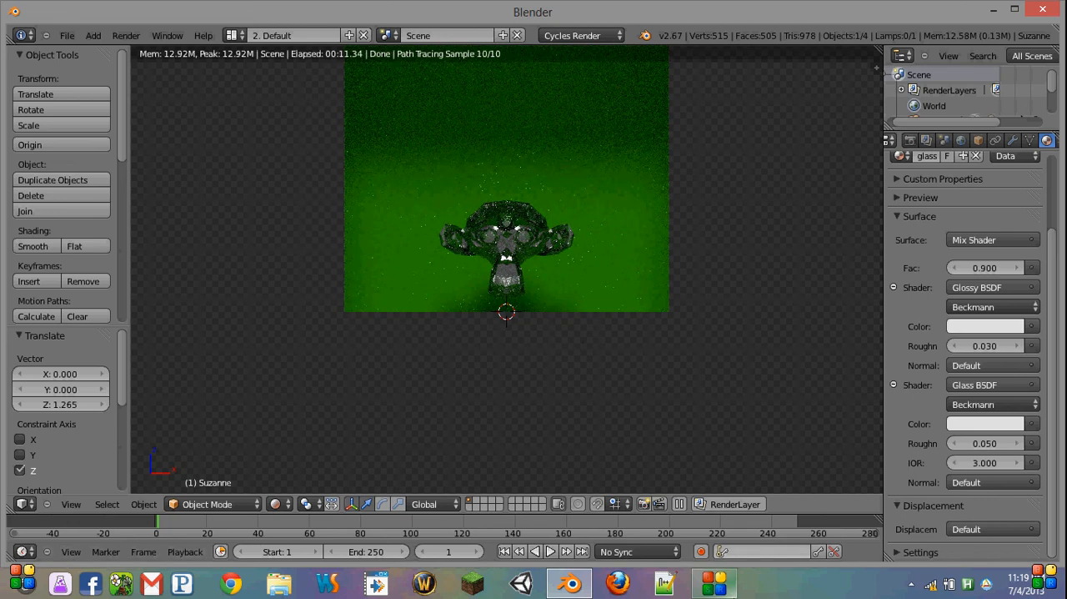
- Let the Cycles viewport render of glass Suzanne finish at full samples
{"action": "left_click", "coordinate": [670, 202]}
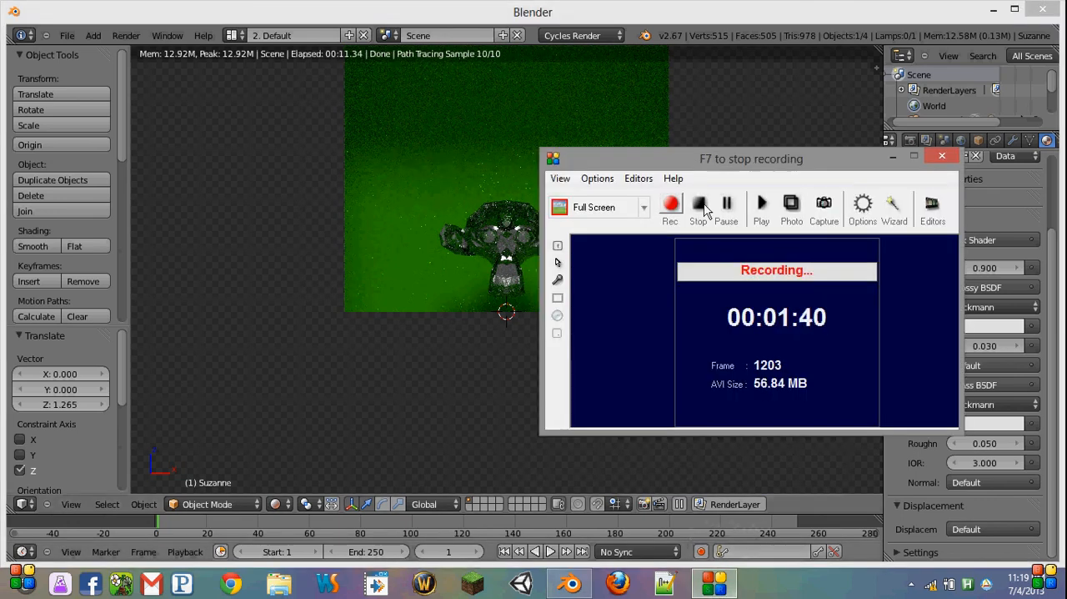